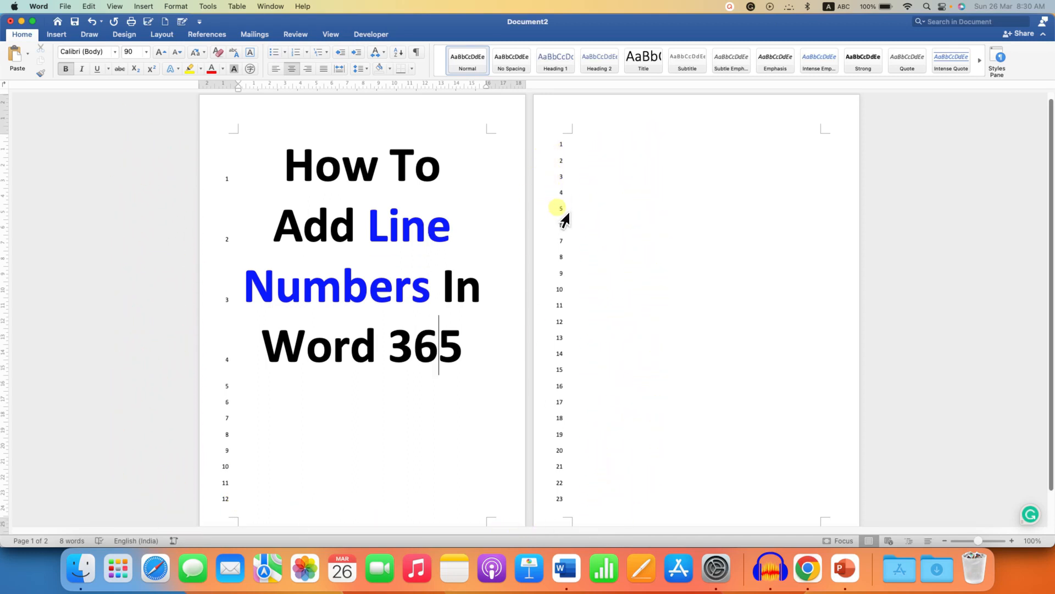
mouse_move(557, 313)
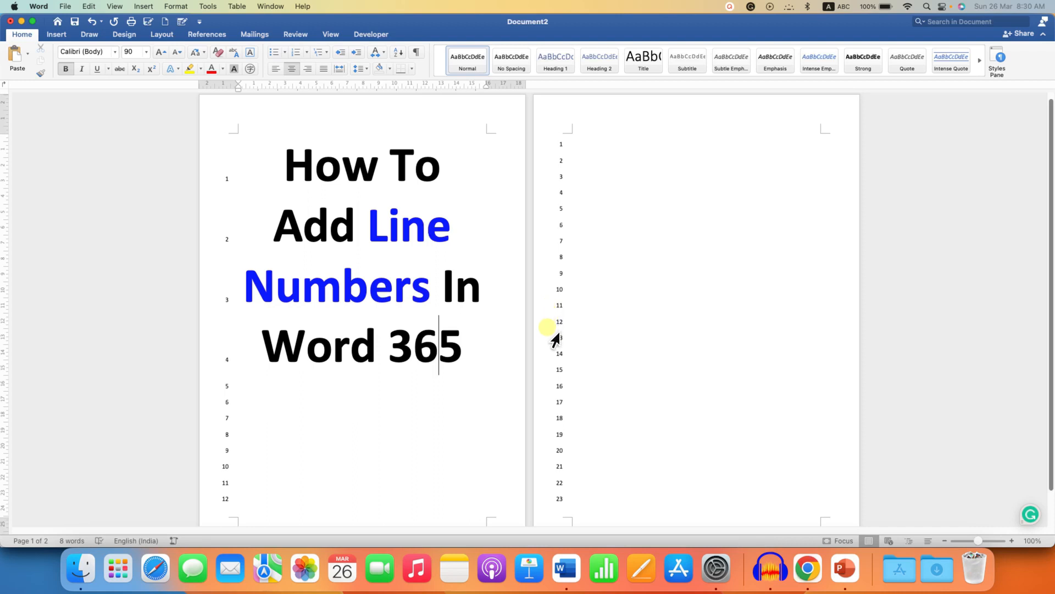
mouse_move(551, 390)
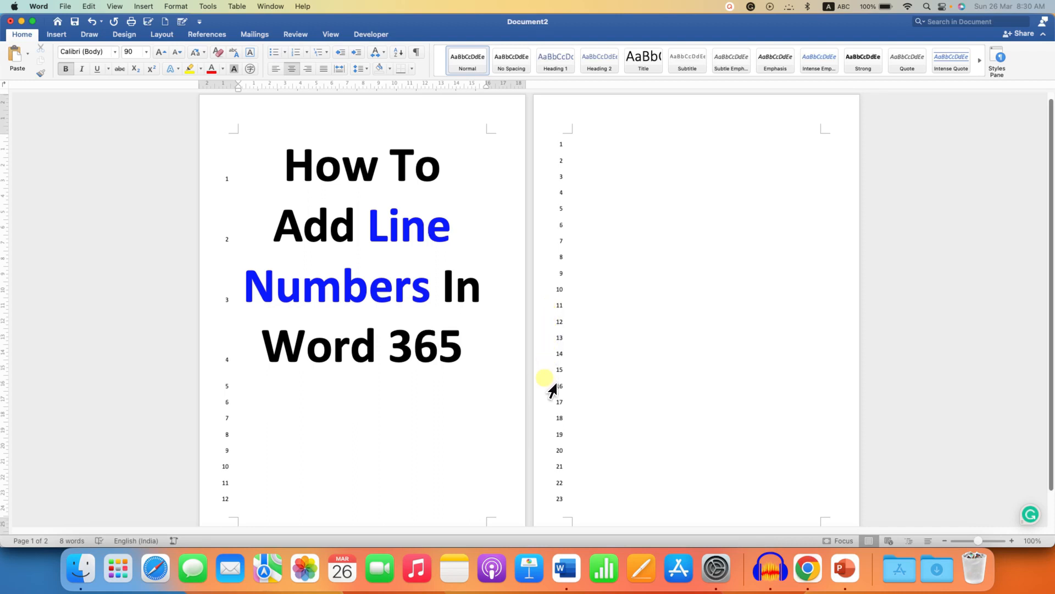
Step: Apply Continuous line numbering from the Layout ribbon so page two carries on from 13
click(340, 398)
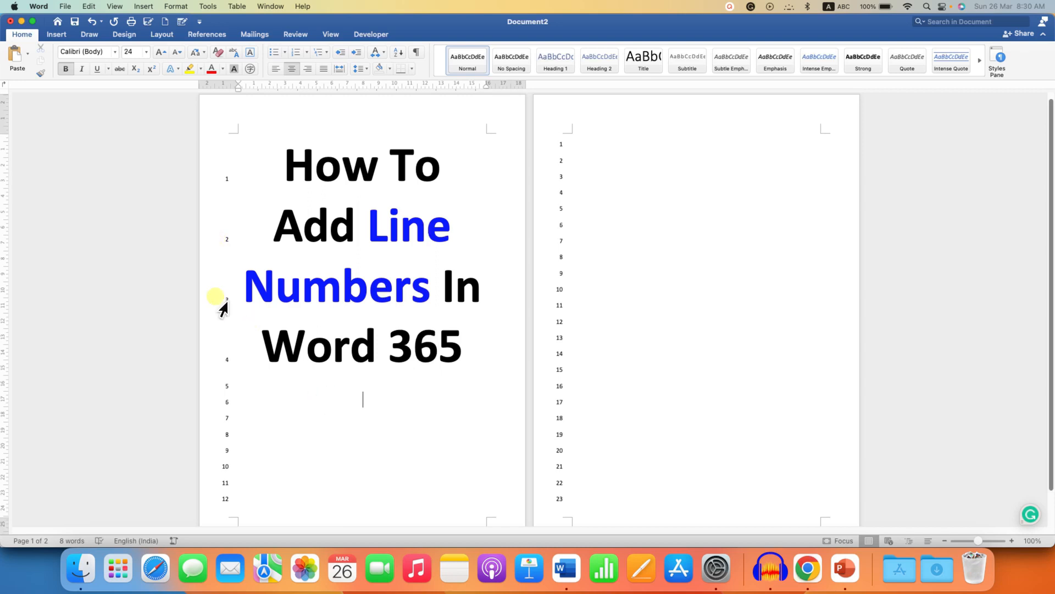
mouse_move(218, 400)
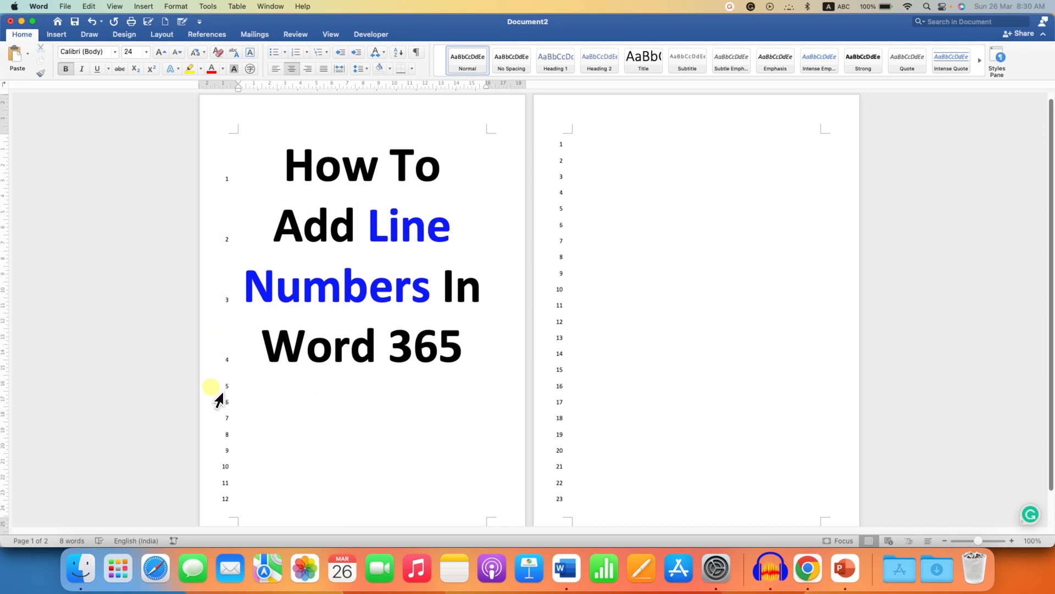
click(362, 399)
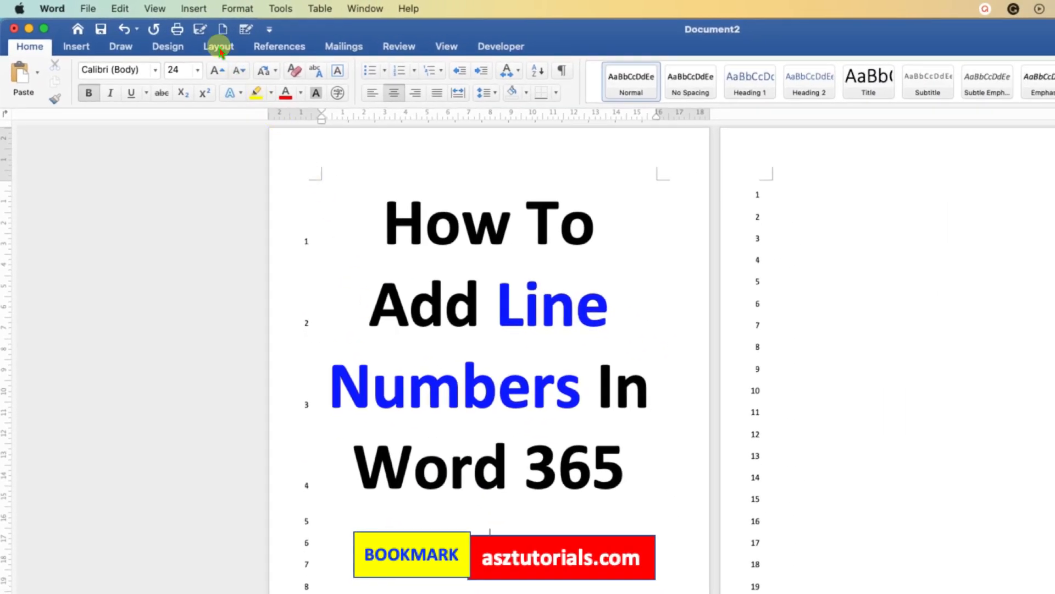
click(217, 46)
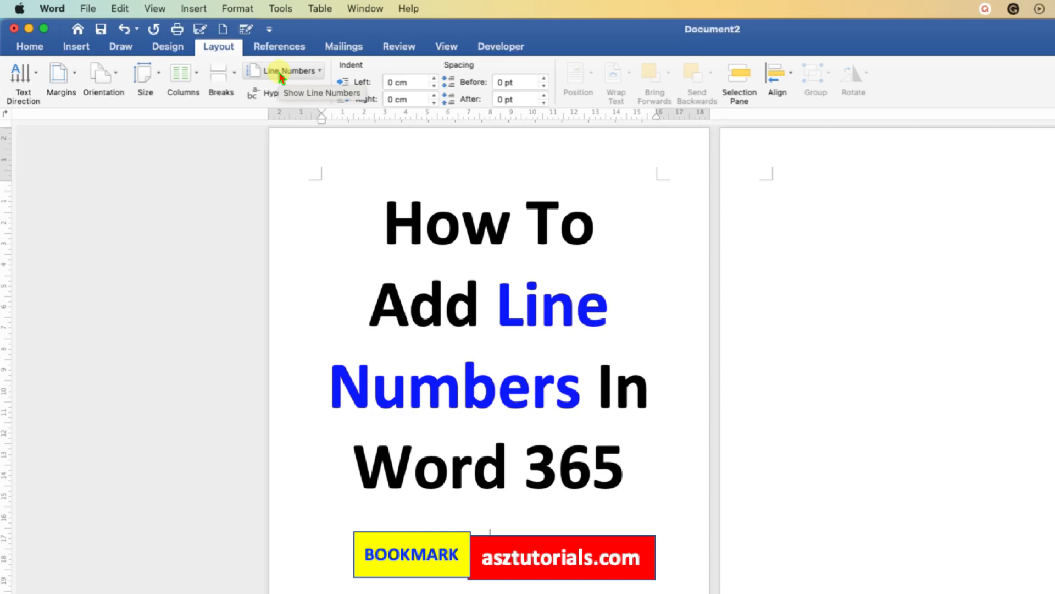
click(284, 70)
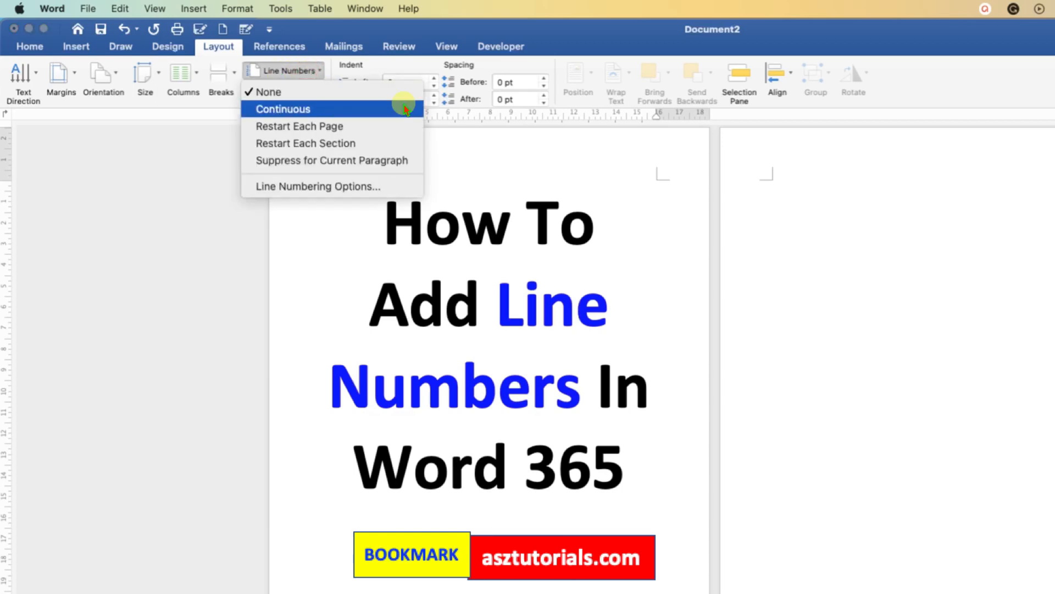
mouse_move(353, 107)
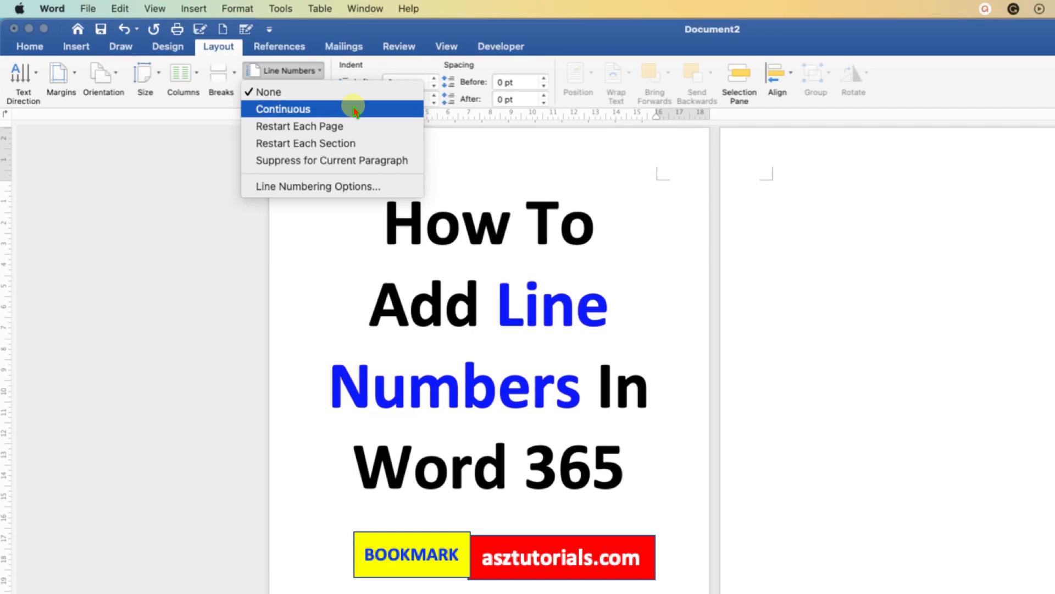
click(283, 109)
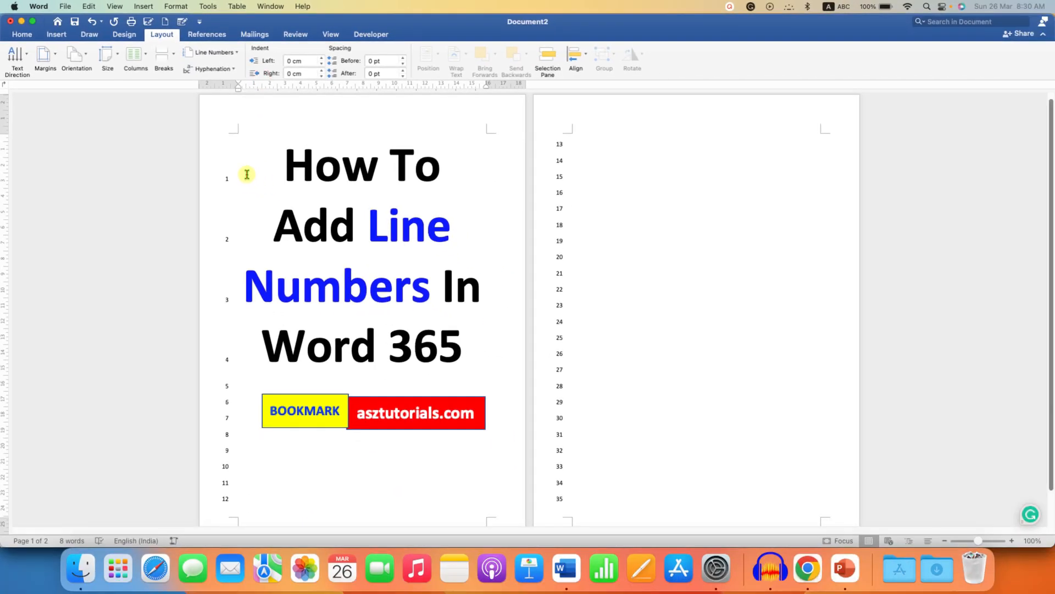
mouse_move(226, 283)
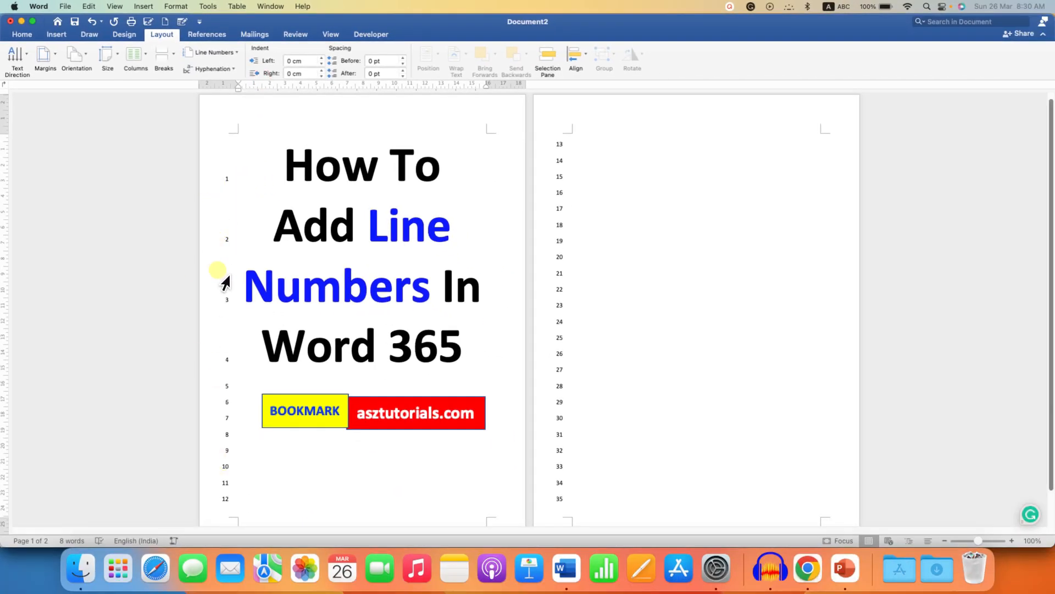
mouse_move(229, 514)
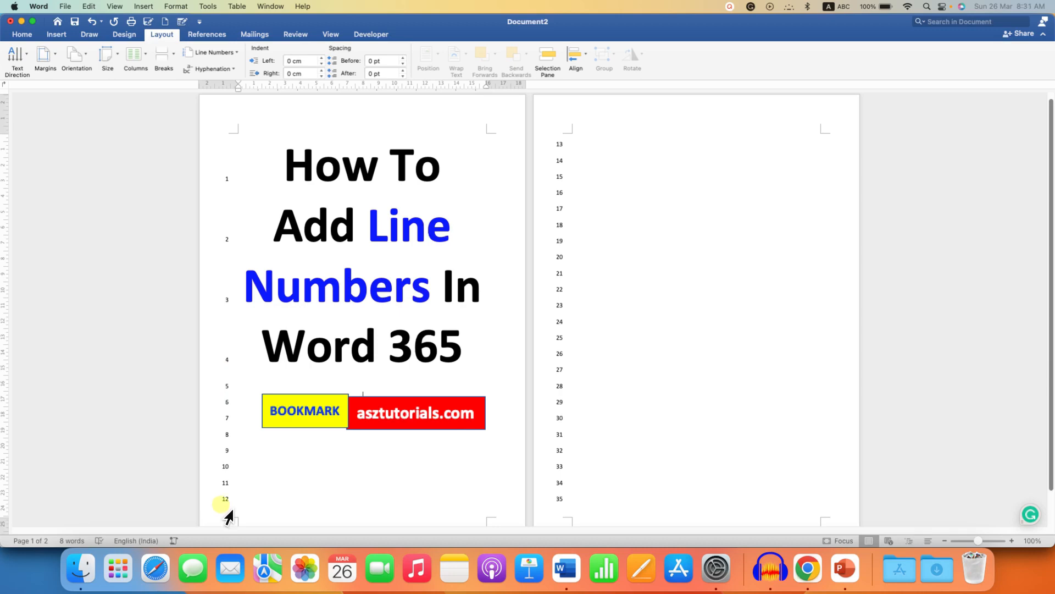
mouse_move(559, 152)
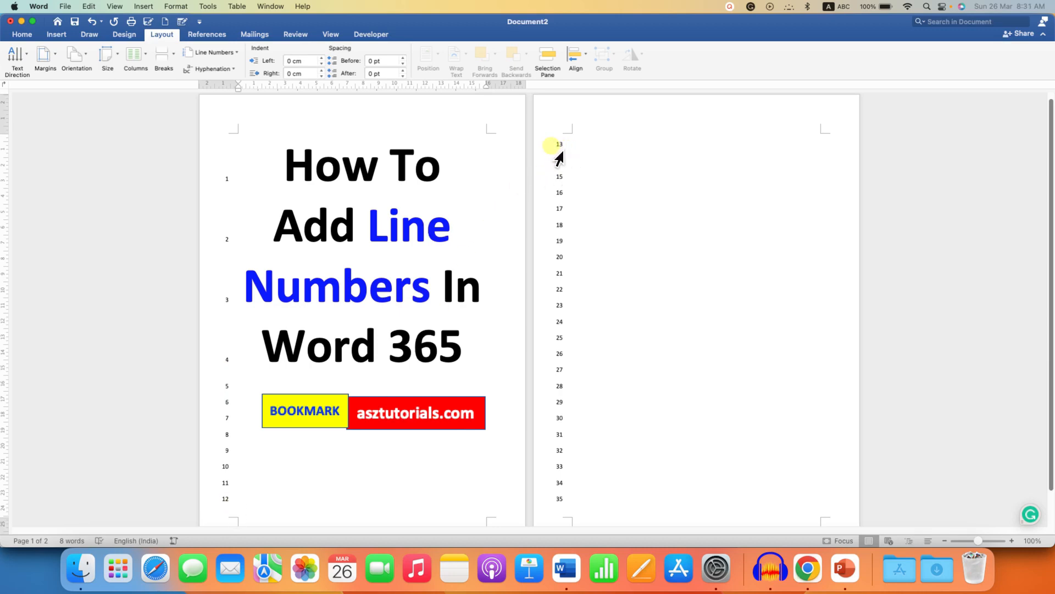
mouse_move(532, 498)
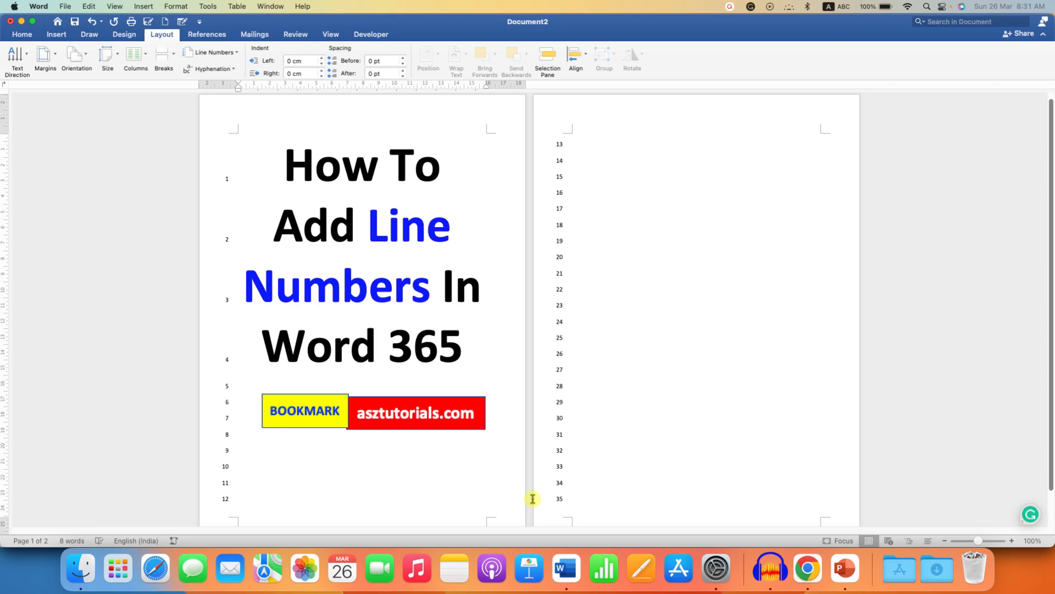
click(216, 53)
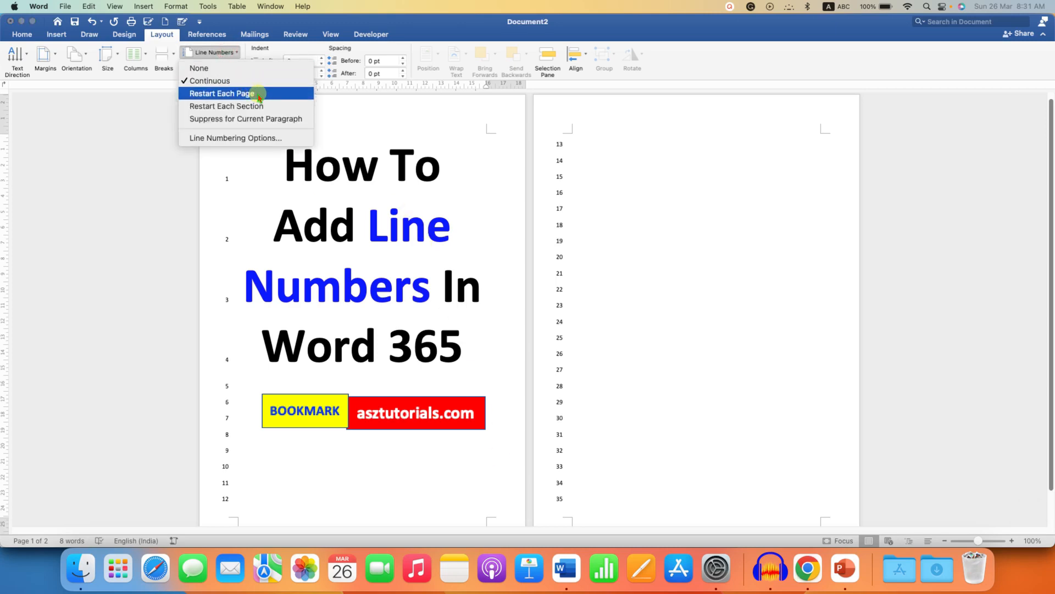
Step: Switch line numbering to Restart Each Page so page two begins at 1
click(221, 92)
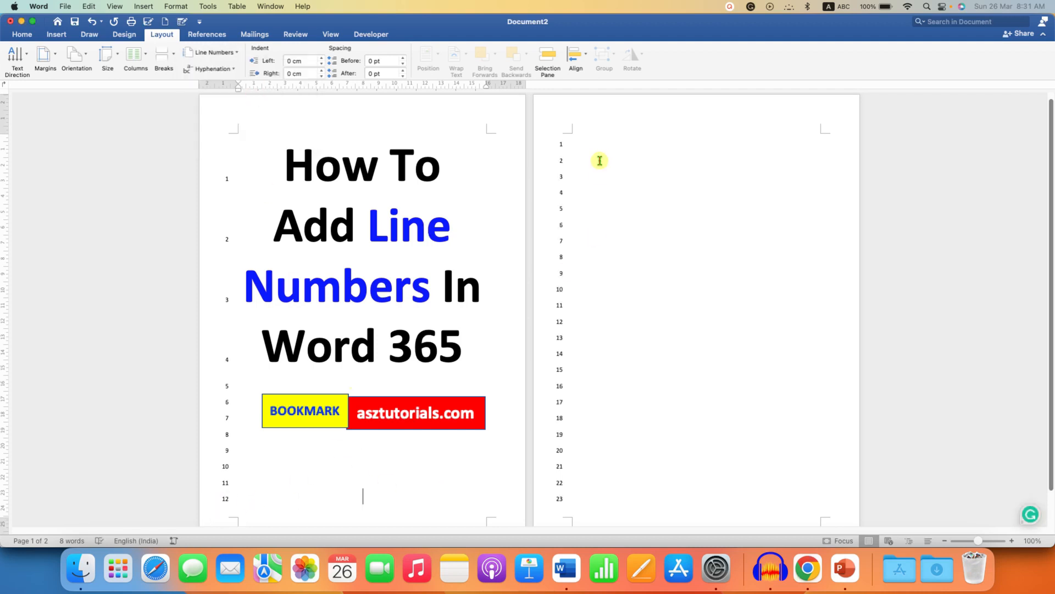
mouse_move(576, 151)
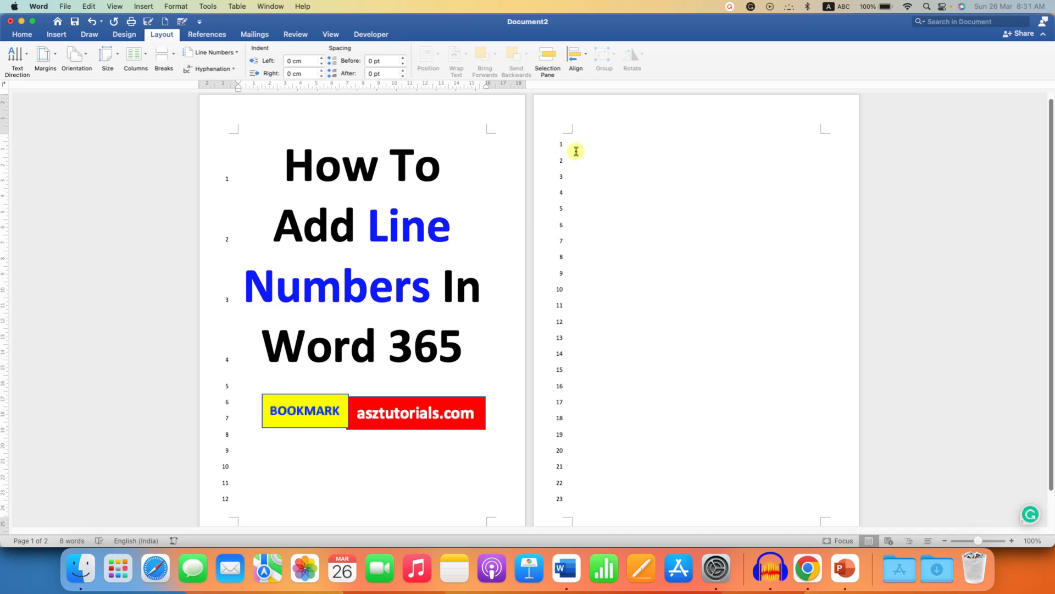
mouse_move(592, 301)
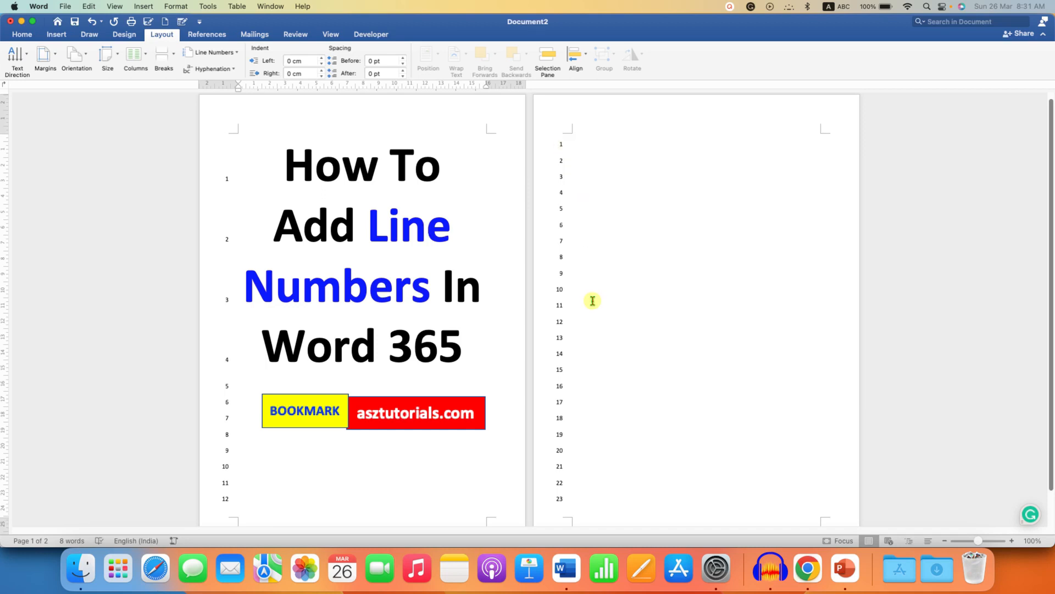
Step: Set line numbering back to Continuous so page two resumes at 13
click(215, 52)
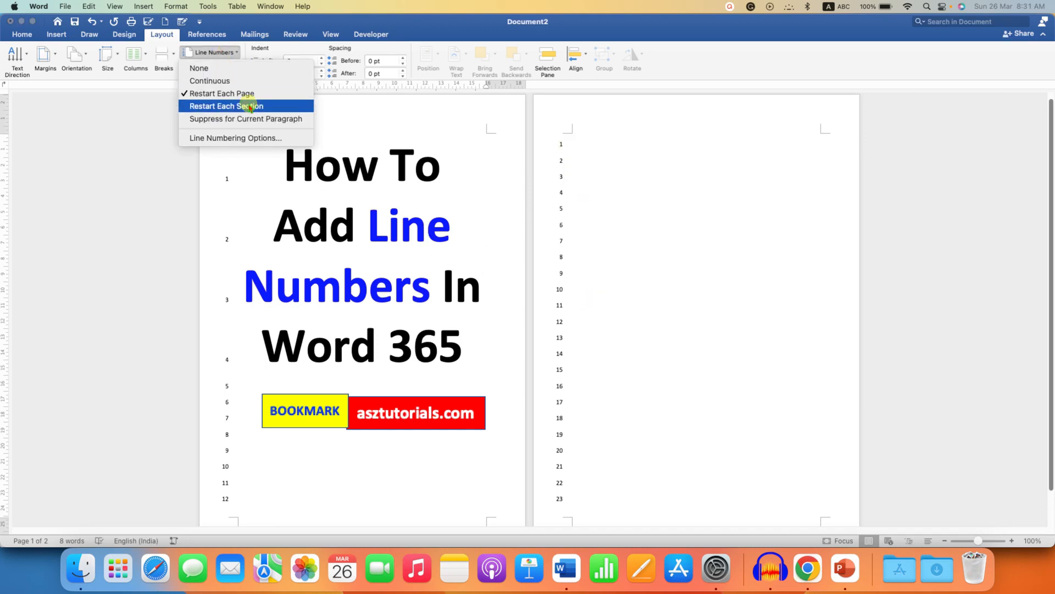
mouse_move(256, 108)
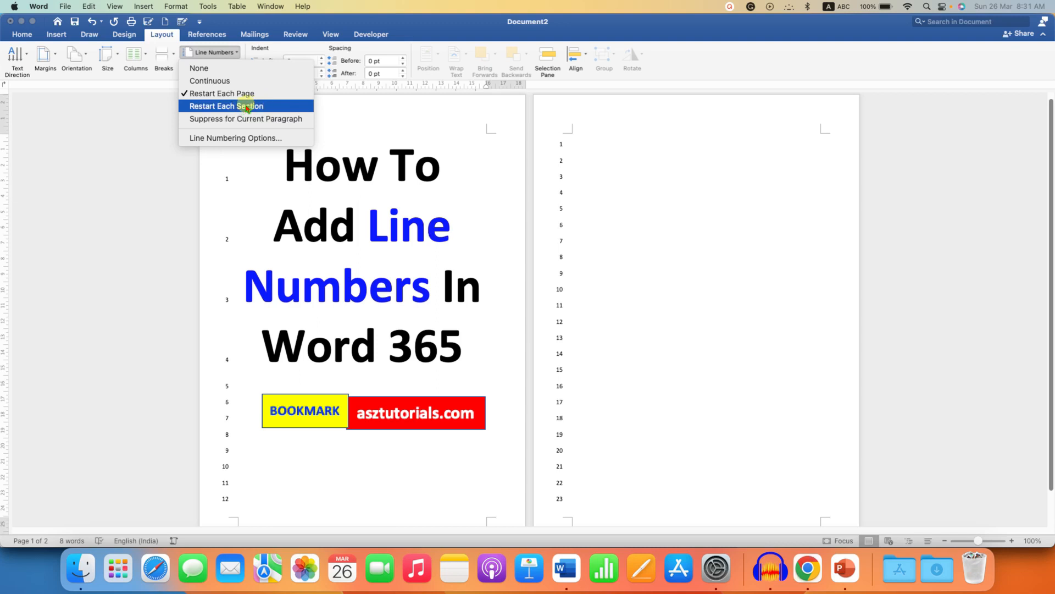
mouse_move(269, 106)
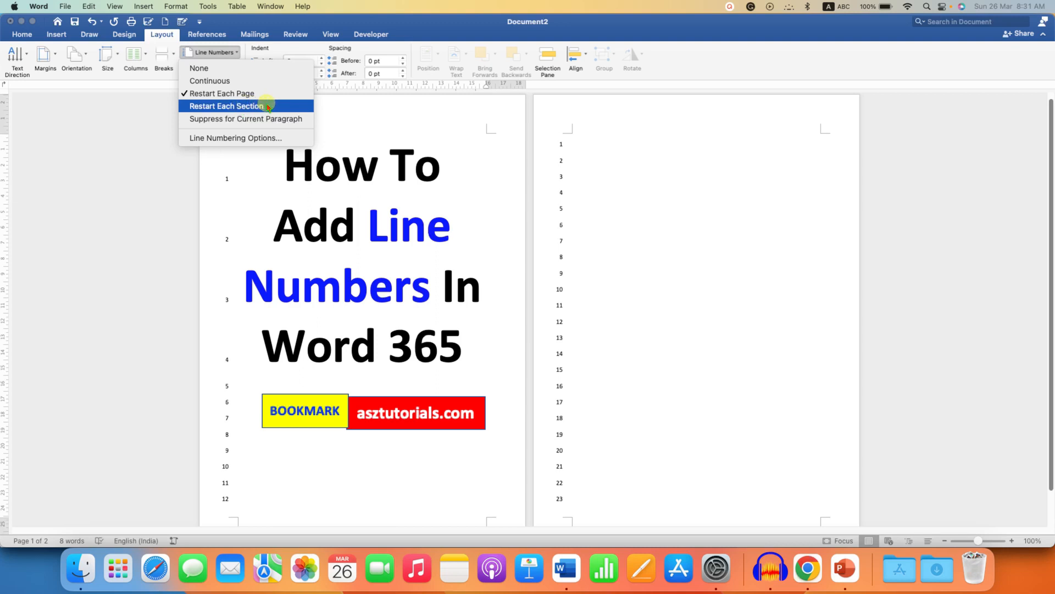
mouse_move(222, 93)
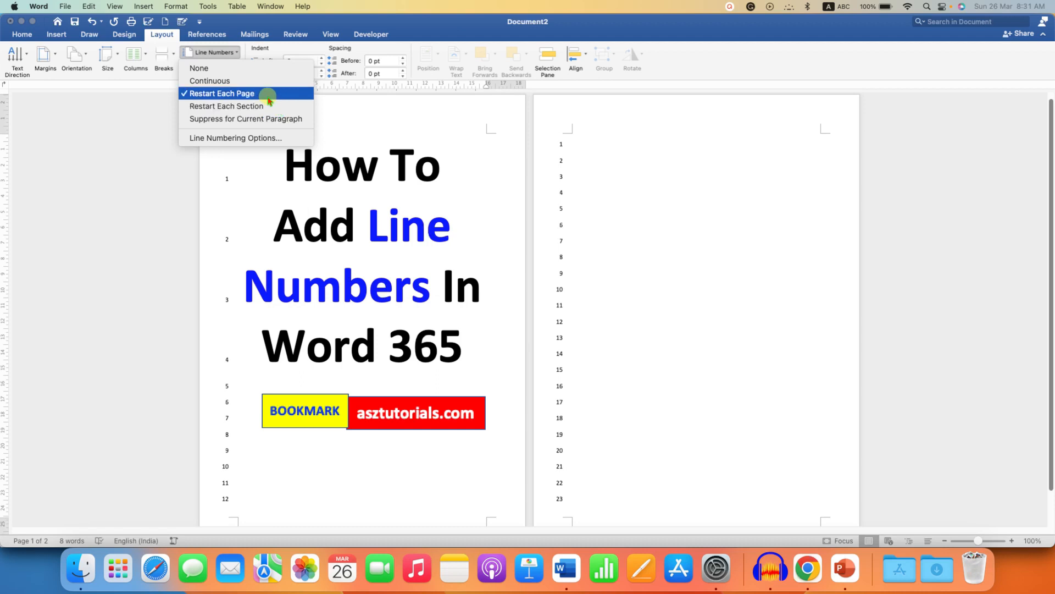
mouse_move(265, 80)
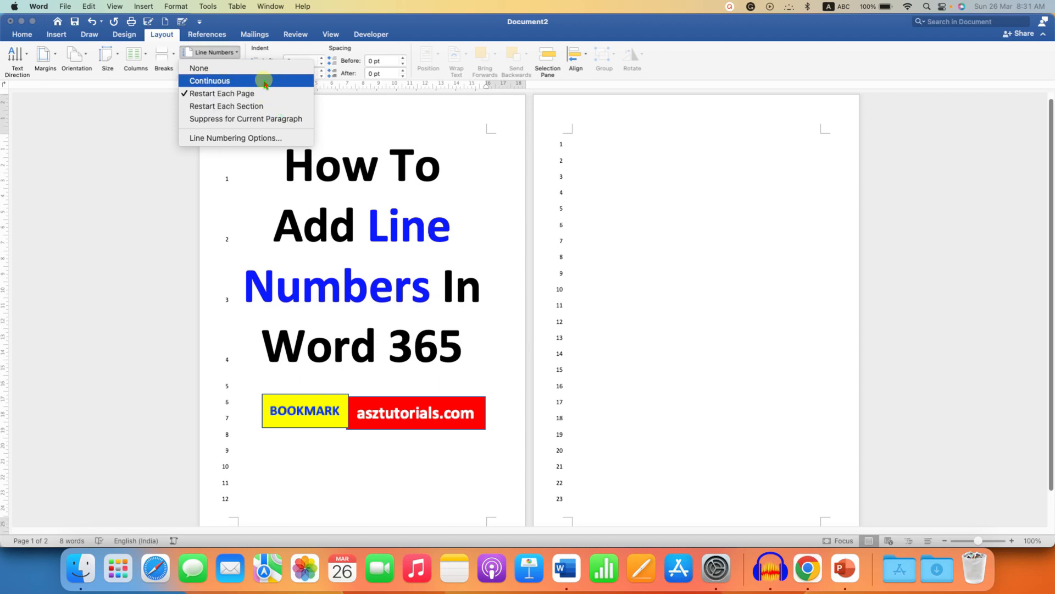
click(209, 81)
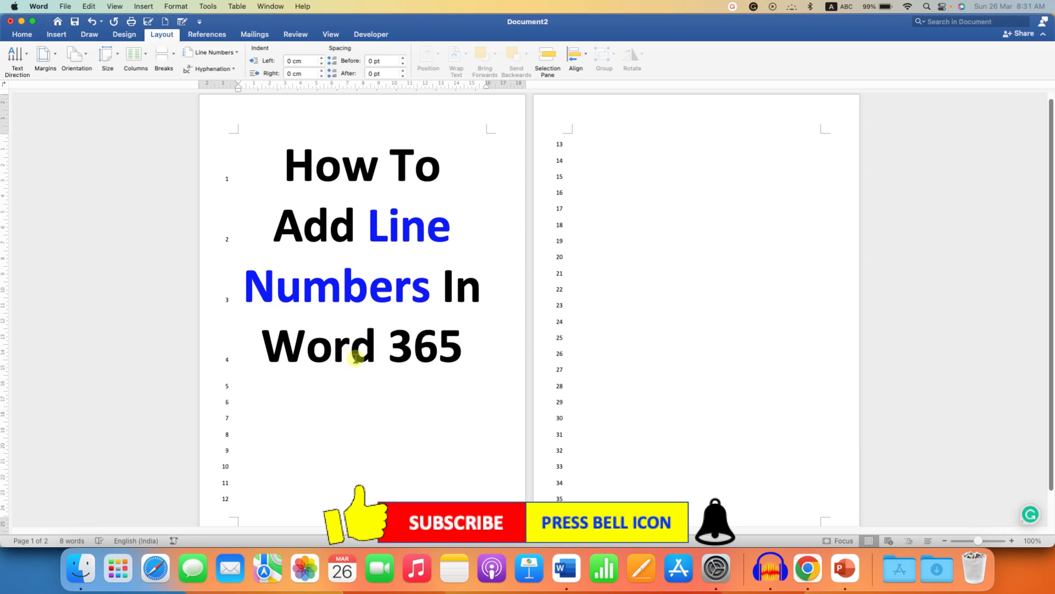
Step: Set Line Numbers to None, removing numbering from both pages, and confirm None is ticked
click(211, 56)
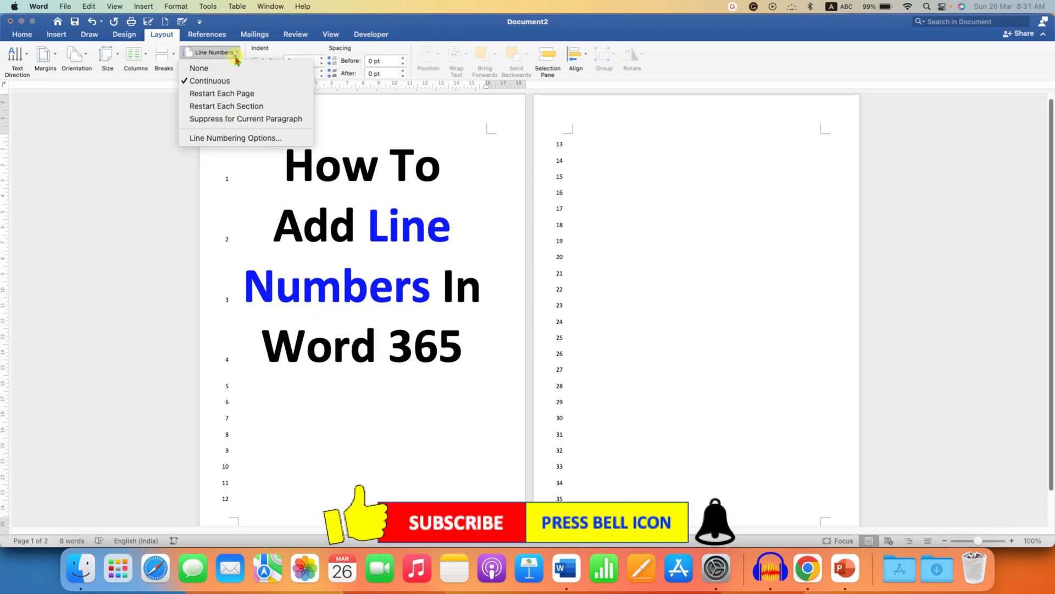
mouse_move(199, 67)
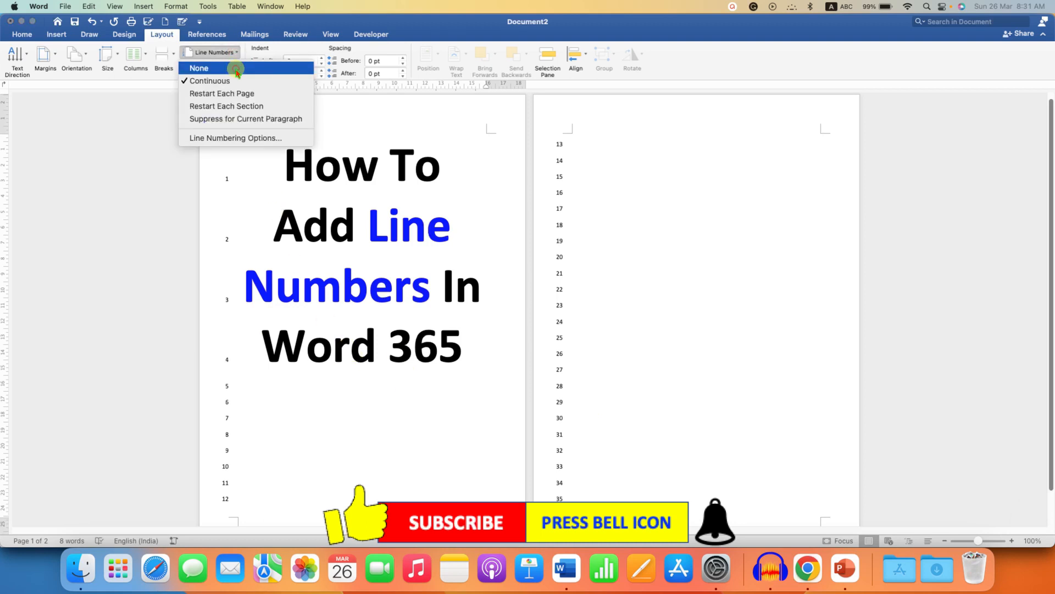
click(199, 68)
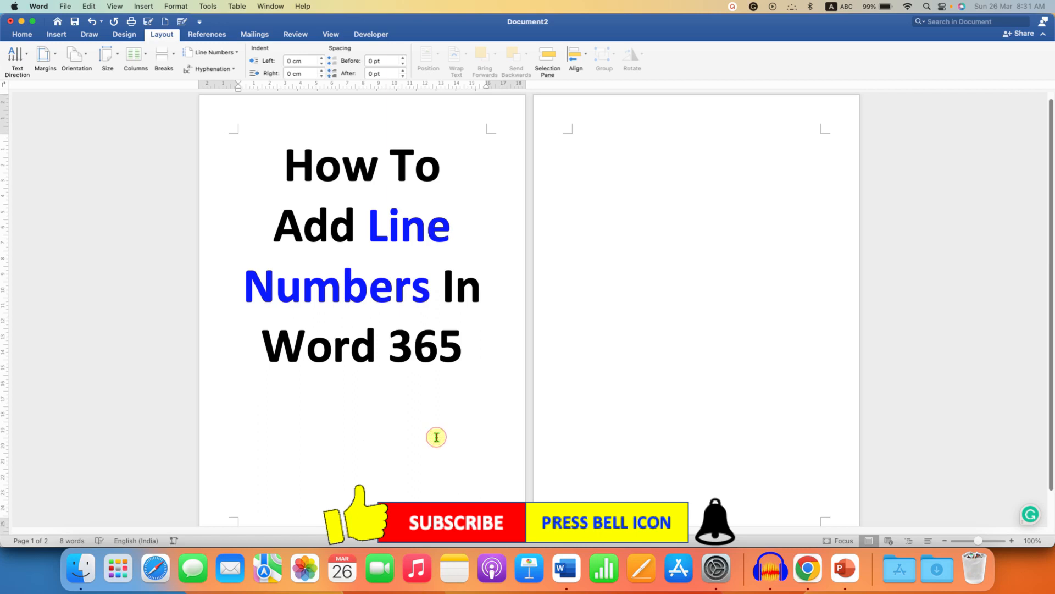
click(364, 433)
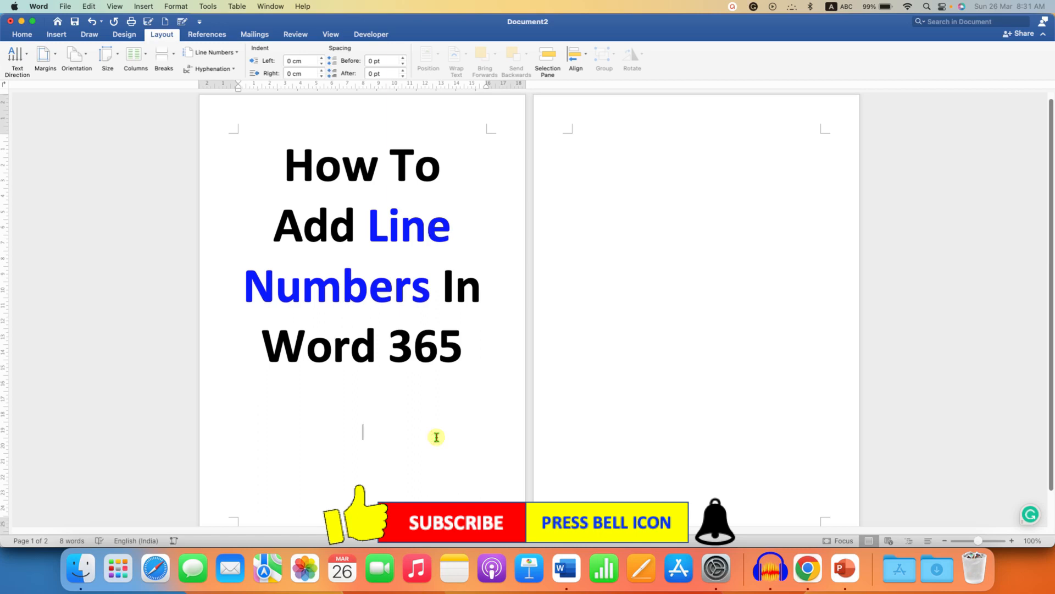
click(213, 52)
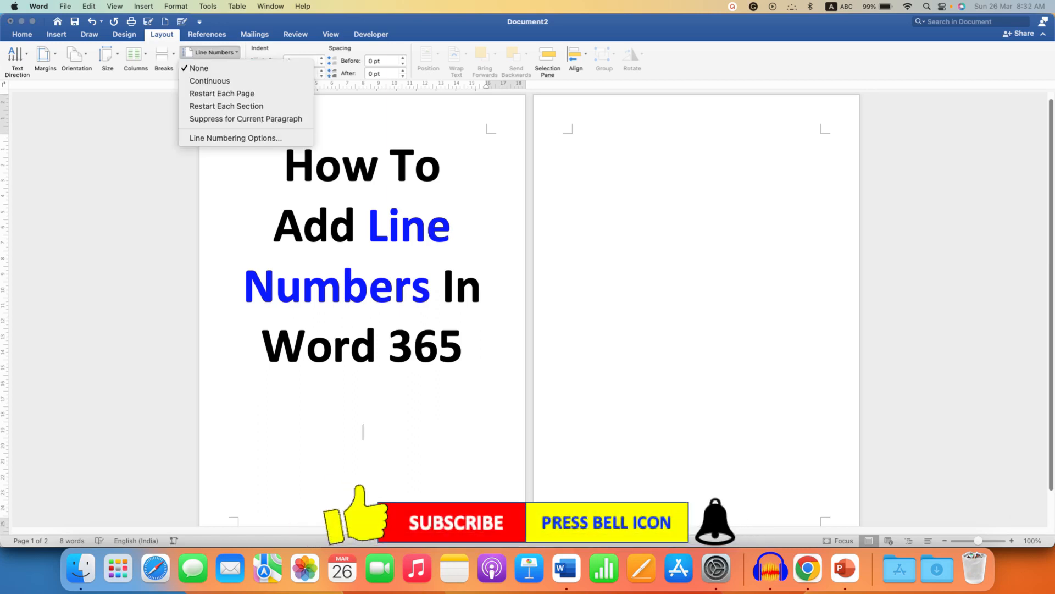